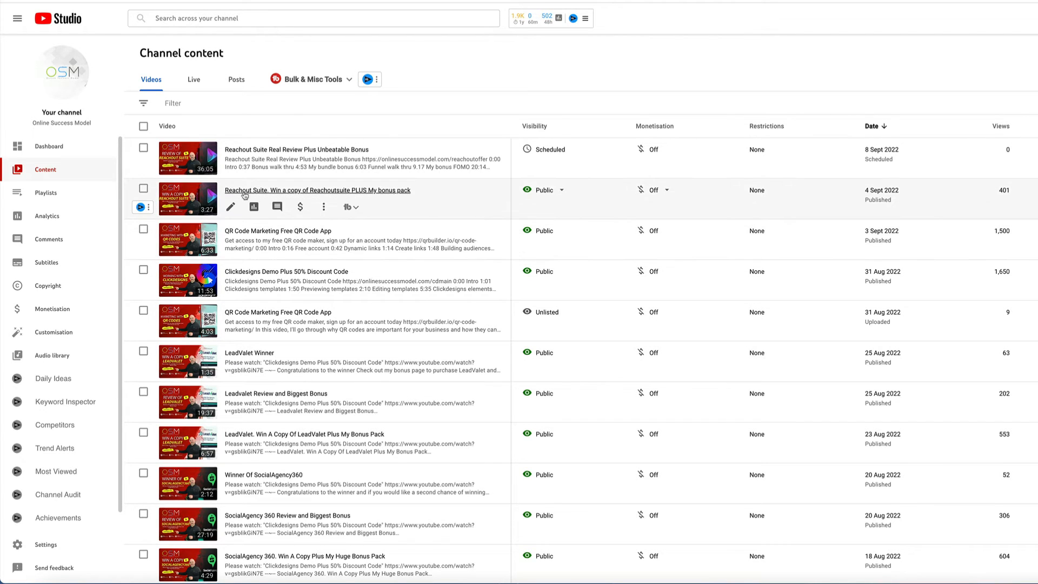
- Launch TubeBuddy's Pick a Winner tool from the Reachout Suite giveaway video row
{"action": "left_click", "coordinate": [347, 206]}
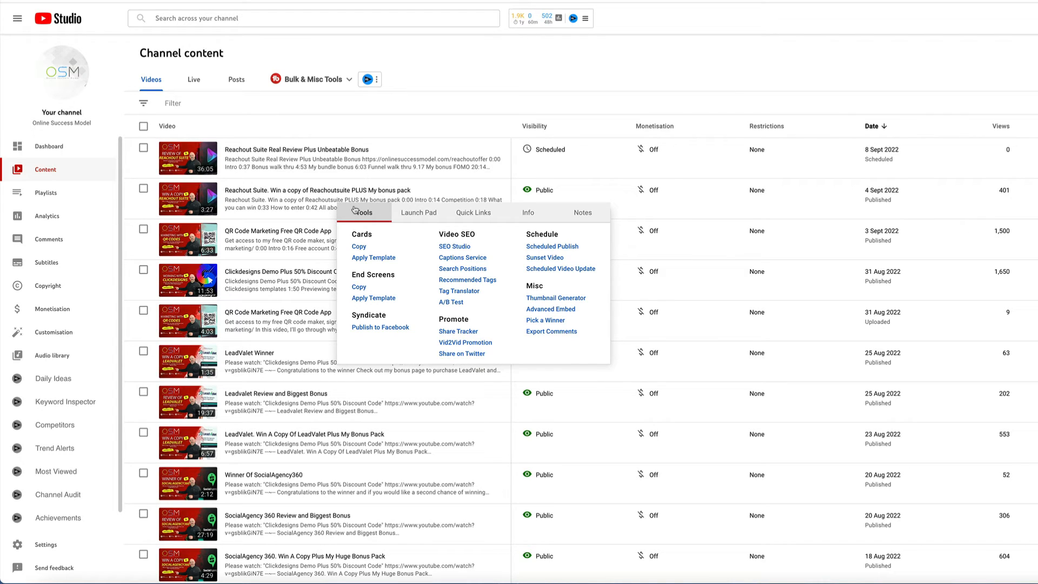
{"action": "mouse_move", "coordinate": [533, 322]}
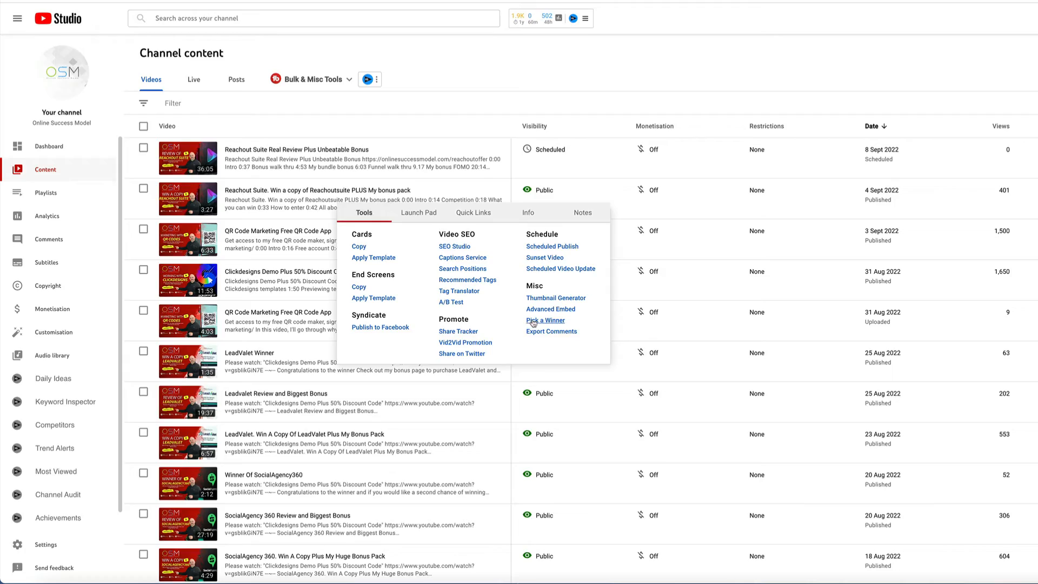
{"action": "left_click", "coordinate": [545, 321]}
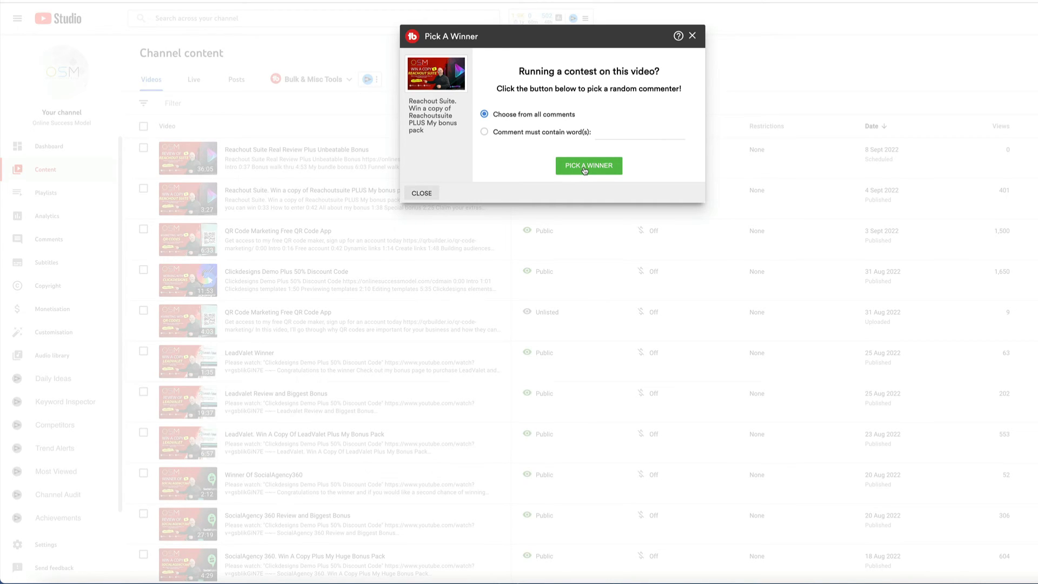
- Pick a random winner from all comments on the Reachout Suite video
{"action": "left_click", "coordinate": [588, 166]}
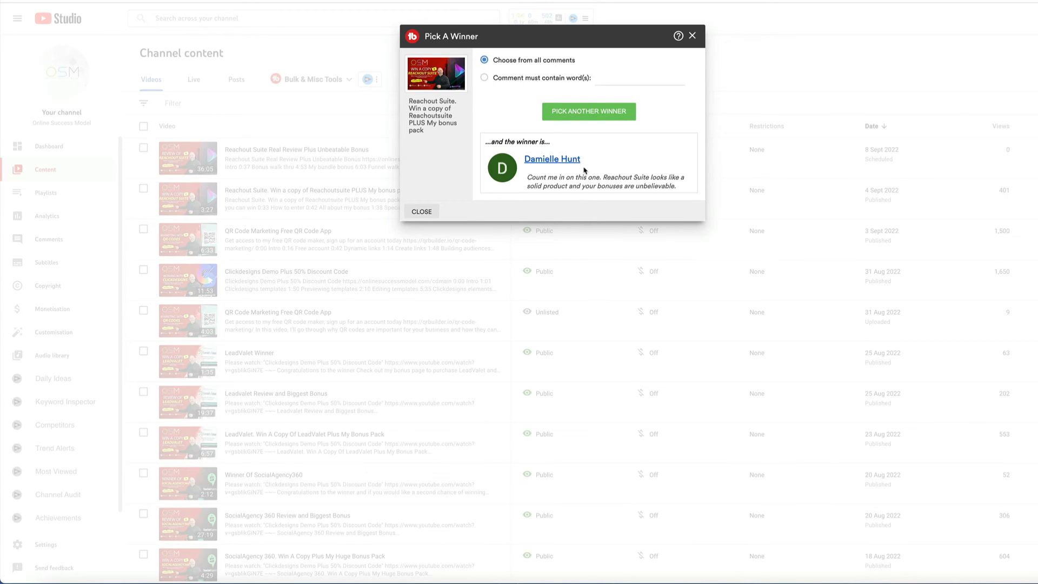
{"action": "mouse_move", "coordinate": [540, 167]}
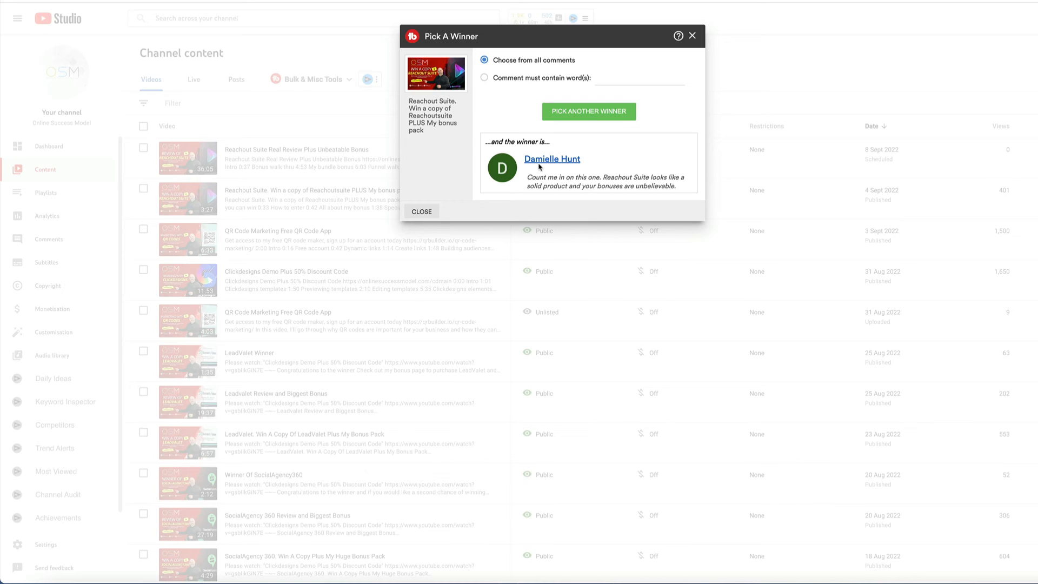